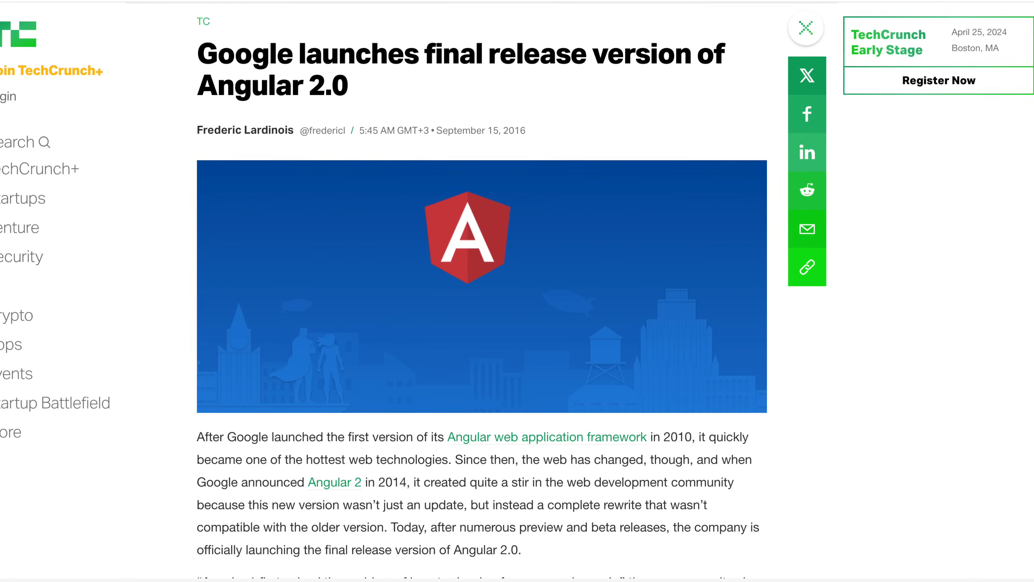
Skim the Angular 2.0 article, then visit firebase.google.com and skim its landing page.
scroll("down", 3)
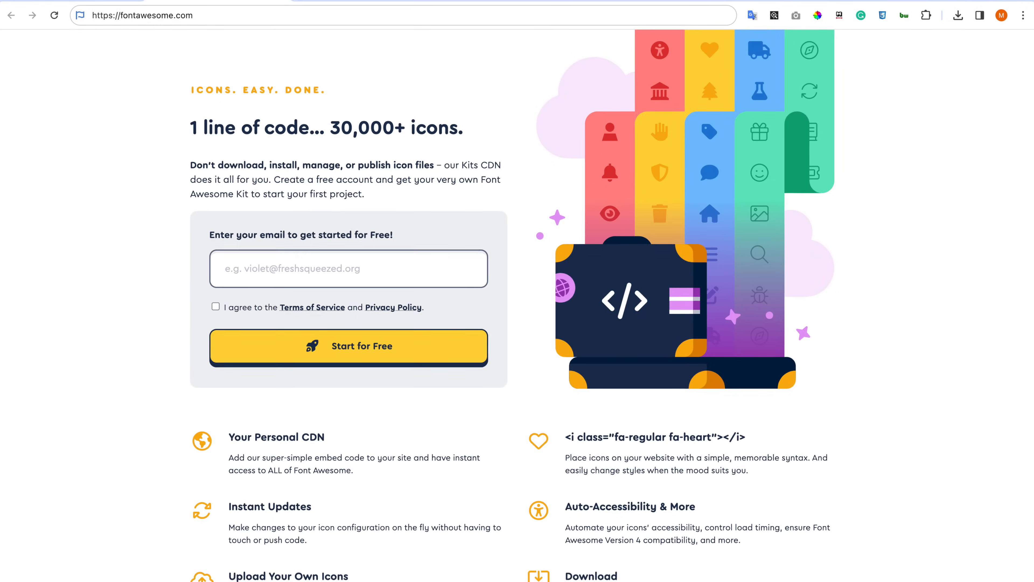
type("firebase.google.com")
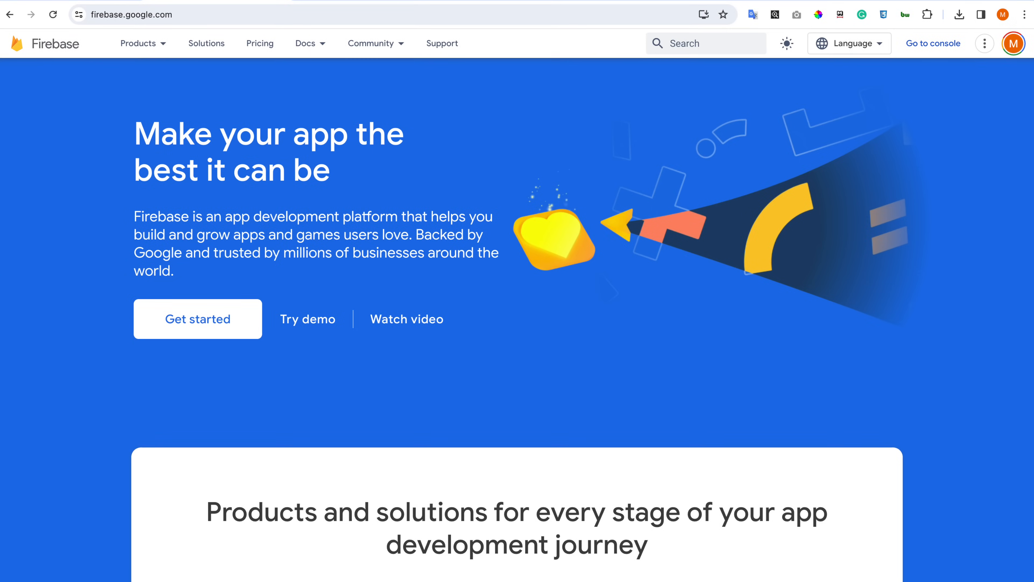
scroll("down", 3)
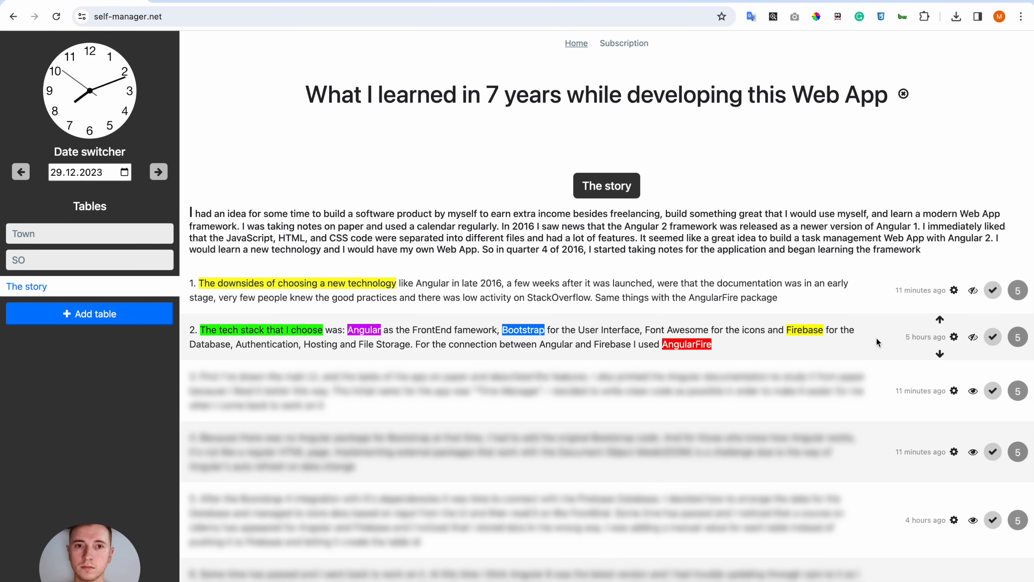
Reveal story rows 3 and 4 about drawing the UI and adding Bootstrap.
left_click(685, 343)
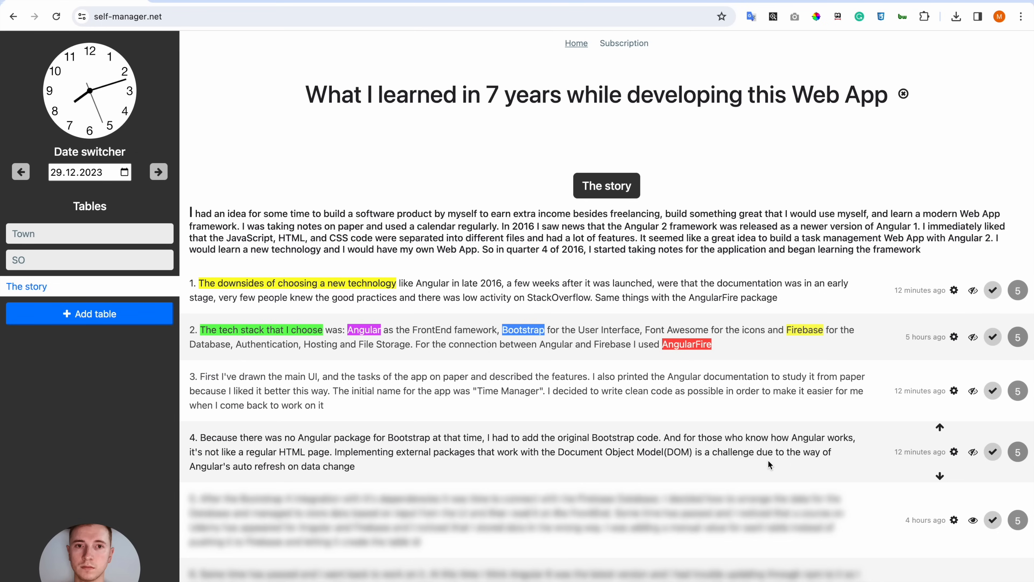
left_click(973, 520)
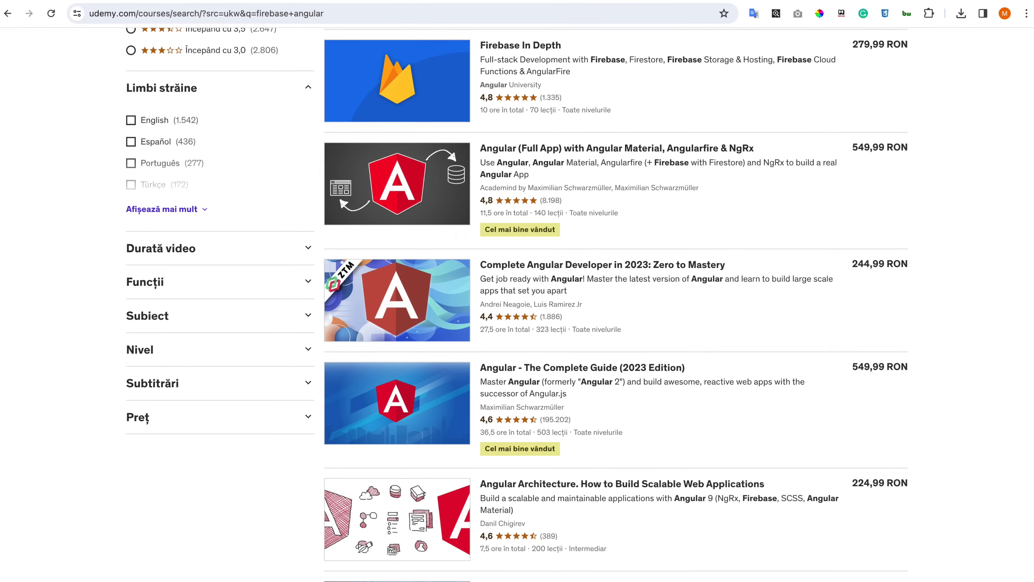
Skim further down the Udemy Firebase and Angular course results.
scroll("down", 3)
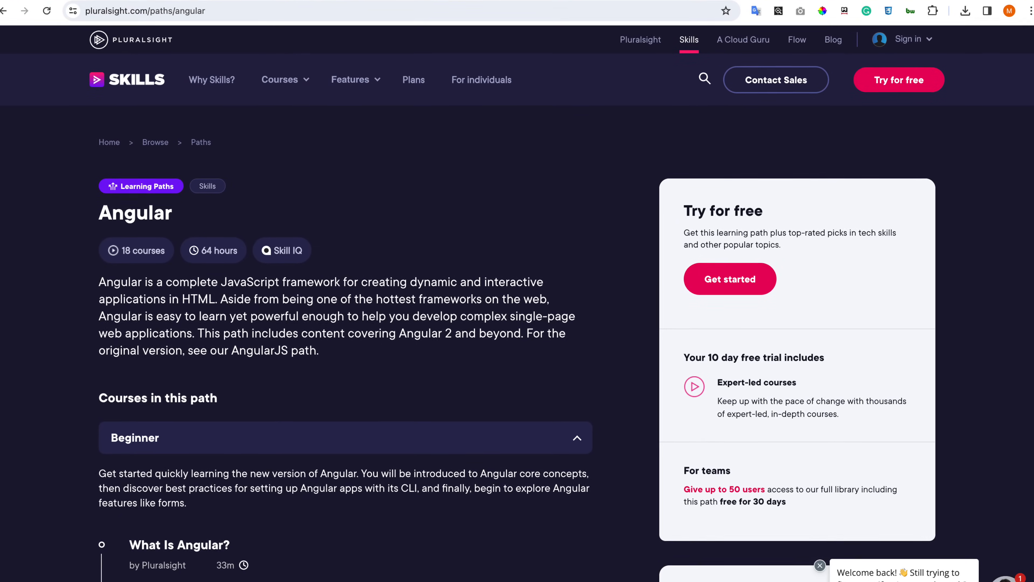
Skim down the Pluralsight Angular learning path's 18-course listing.
scroll("down", 3)
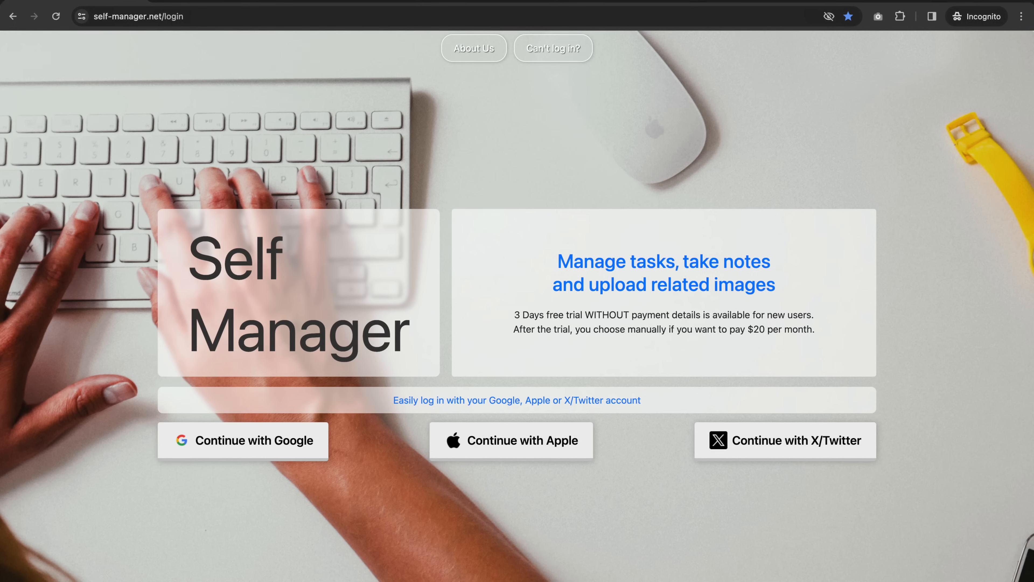
Scroll the story table down to rows 15 and the highlighted takeaway points.
scroll("down", 3)
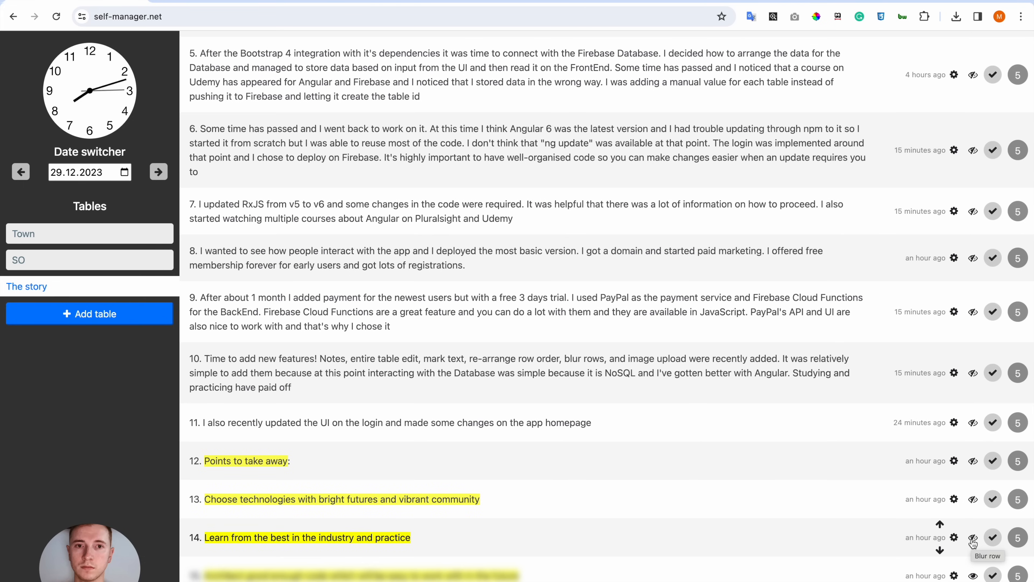
scroll("down", 3)
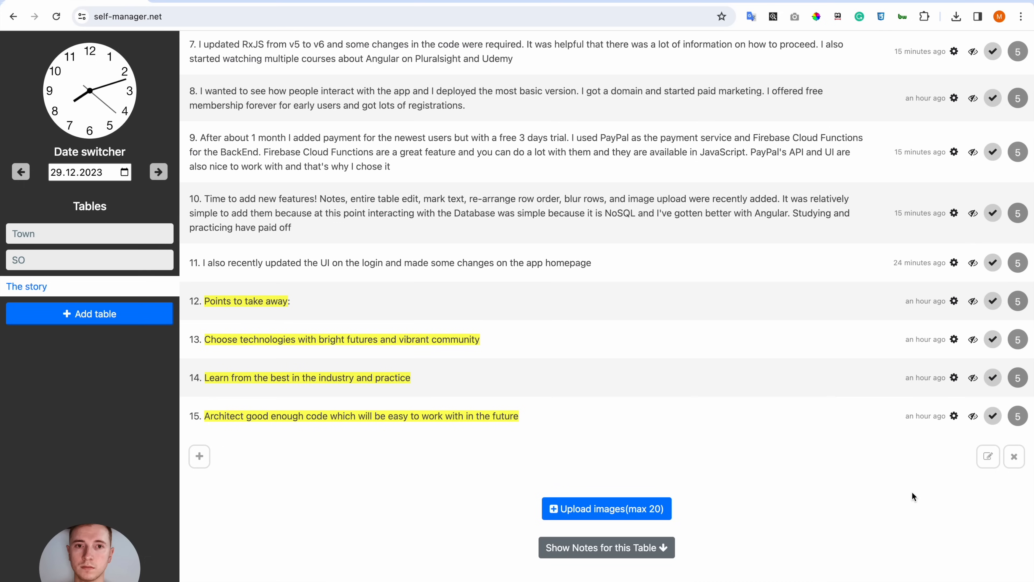